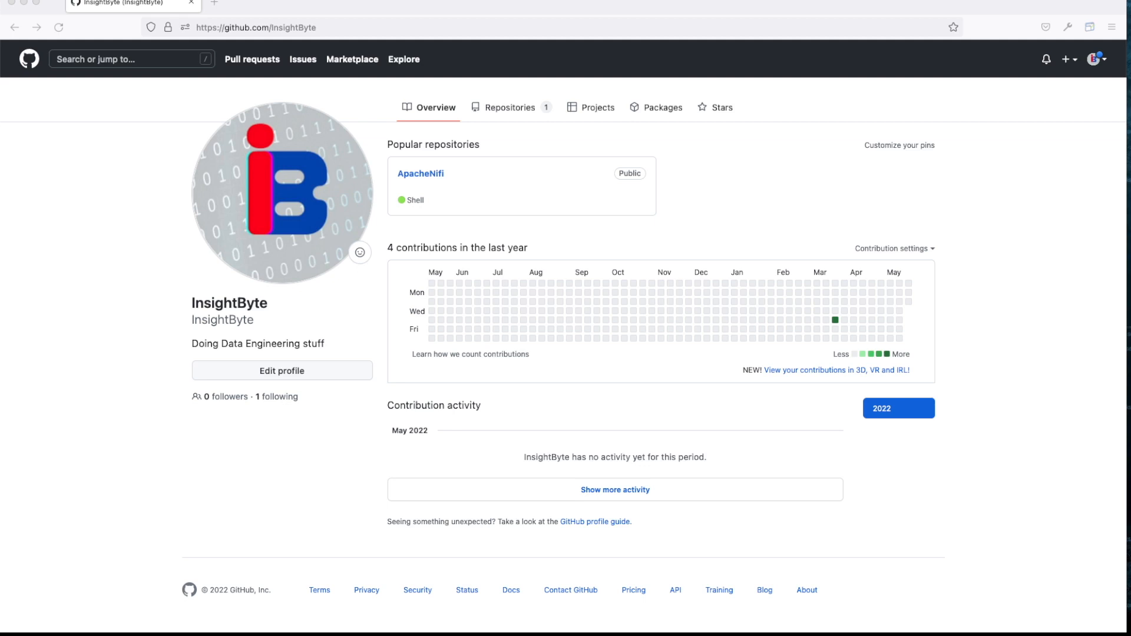
mouse_move(743, 246)
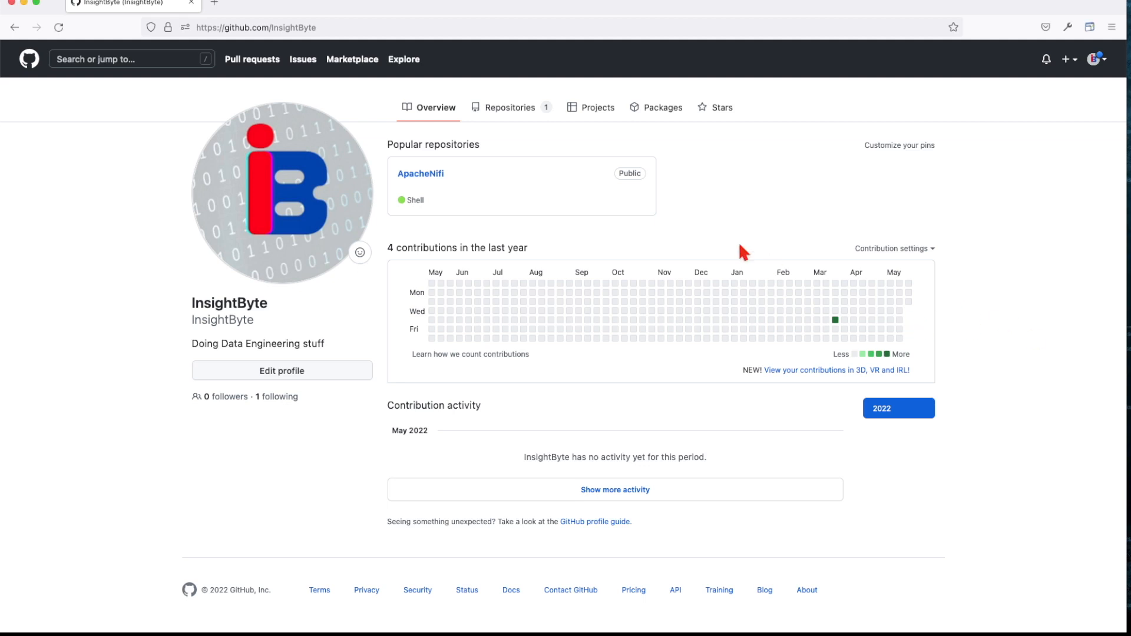
mouse_move(420, 183)
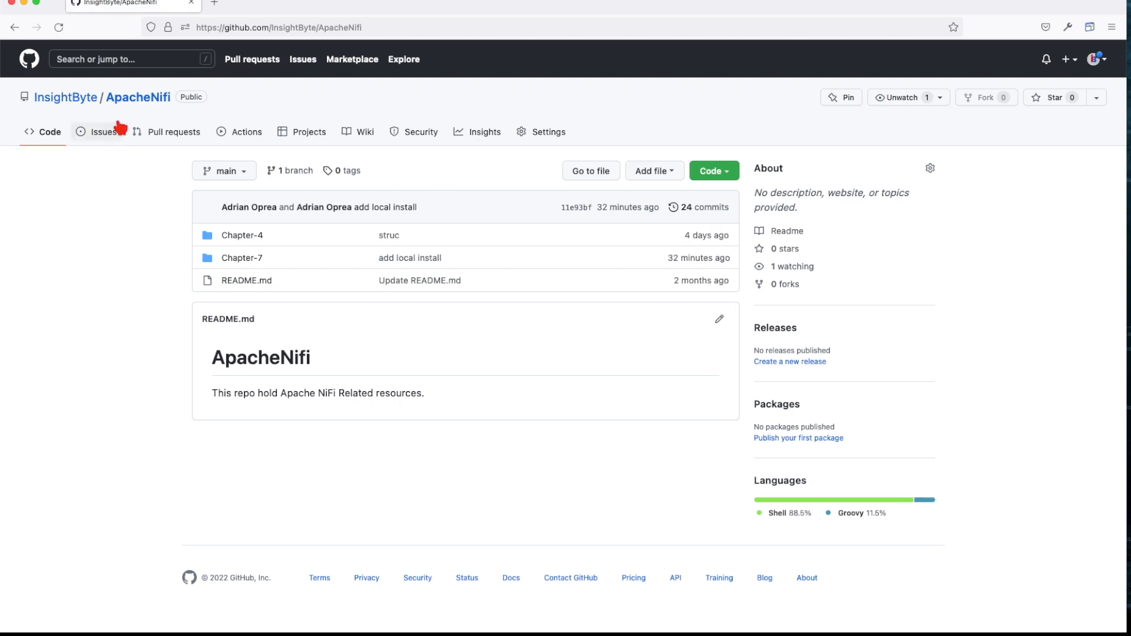
mouse_move(167, 255)
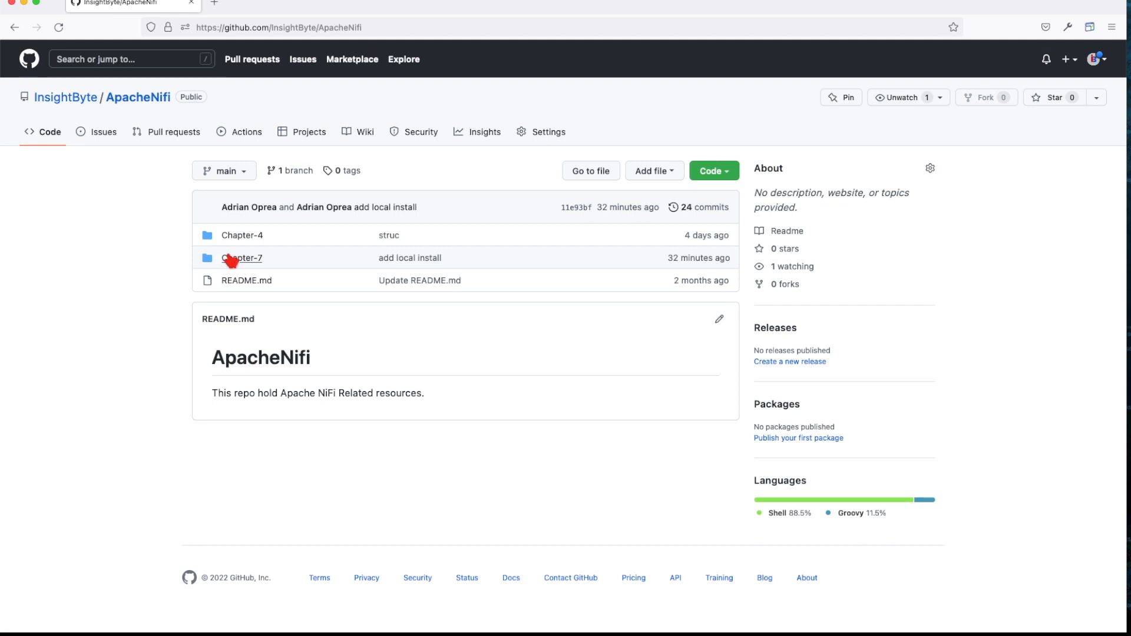
mouse_move(235, 261)
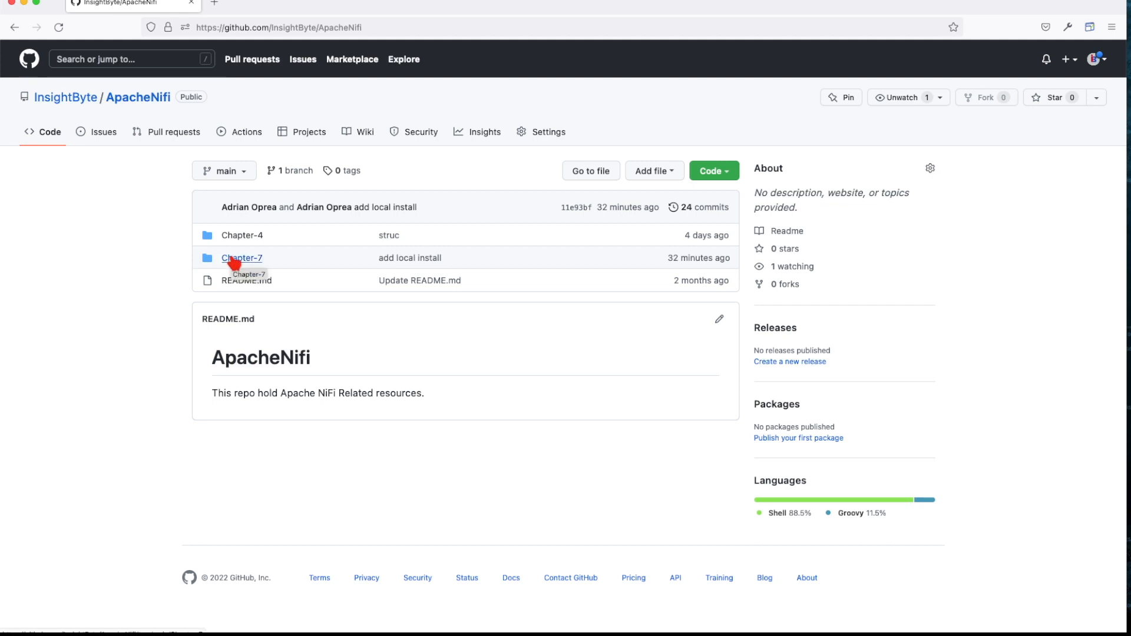
Step: Open Chapter-7 and read the README's EC2-Env diagram, config.sh and setup.sh instructions
click(241, 257)
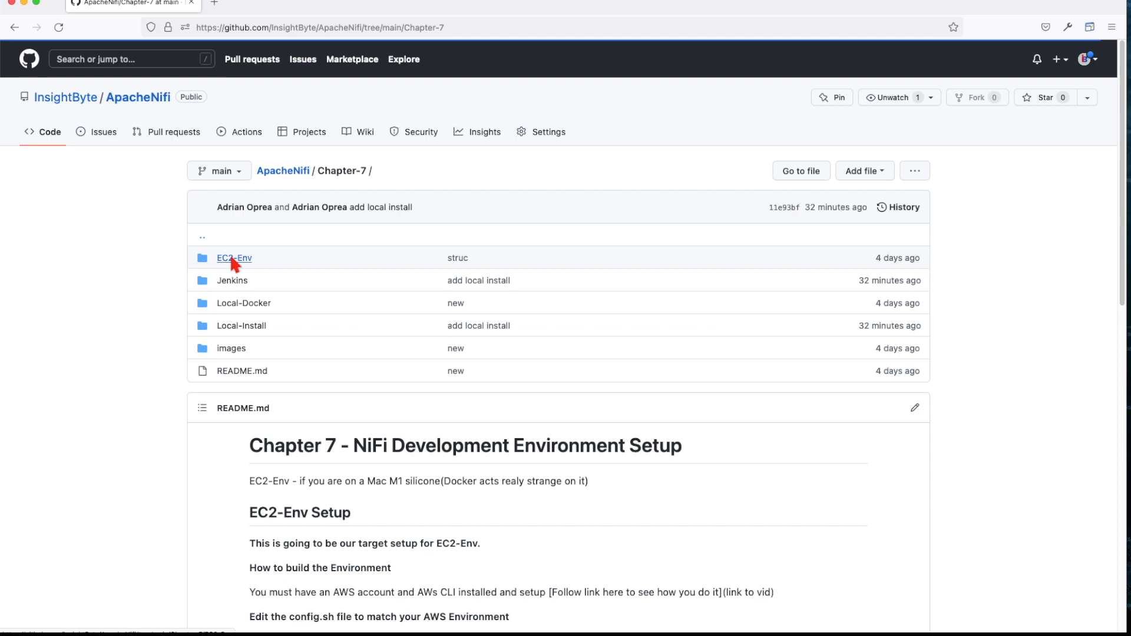
scroll(down, 3)
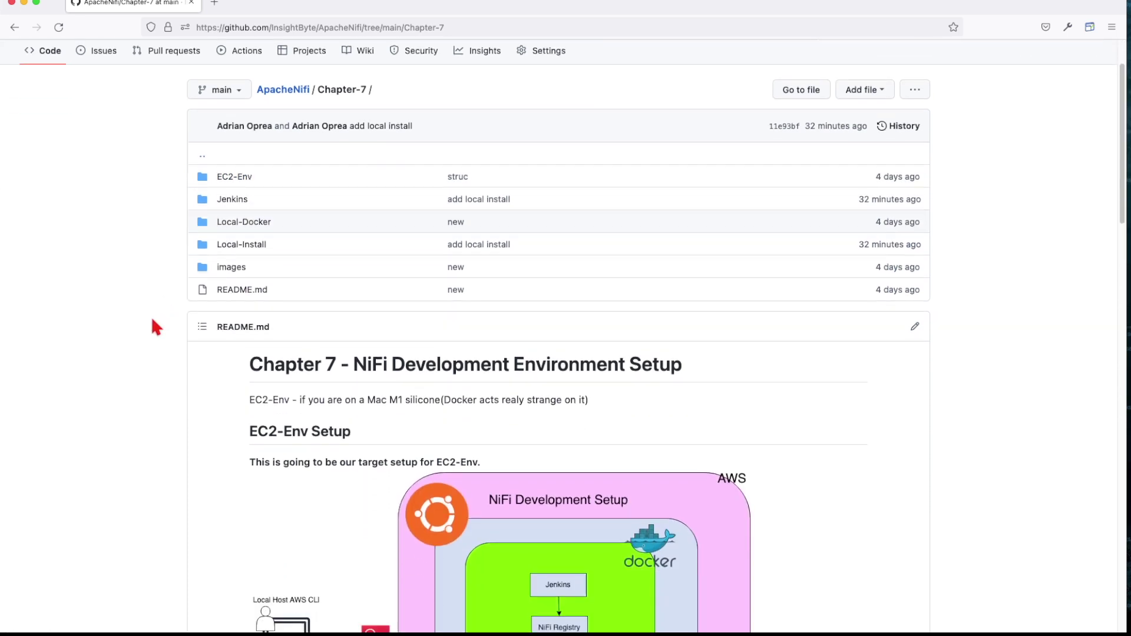
scroll(down, 3)
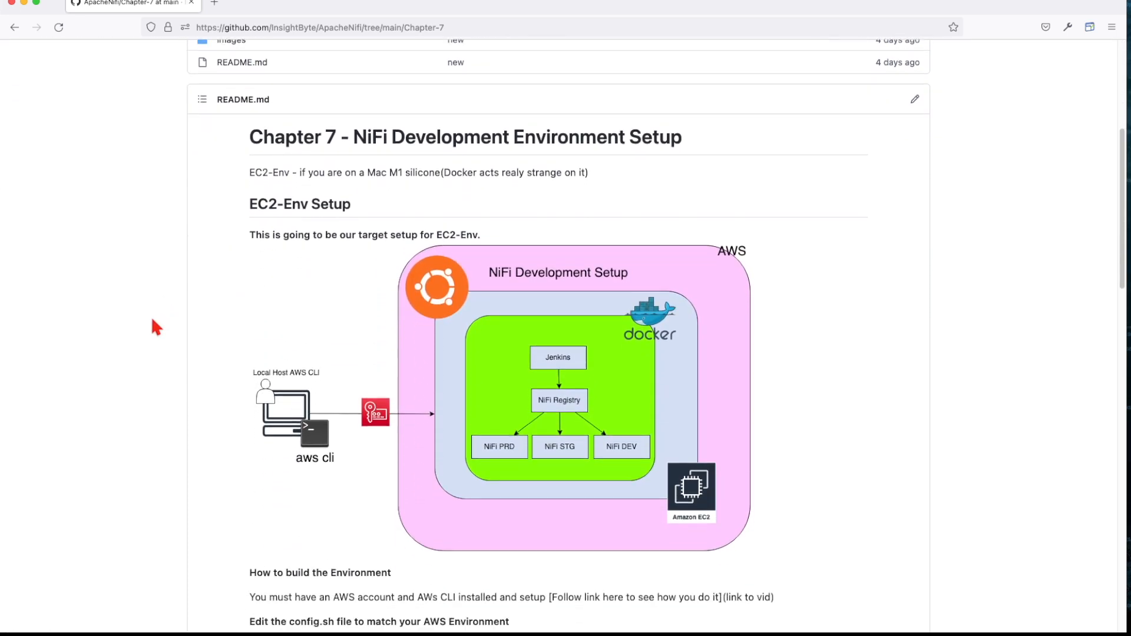
scroll(down, 3)
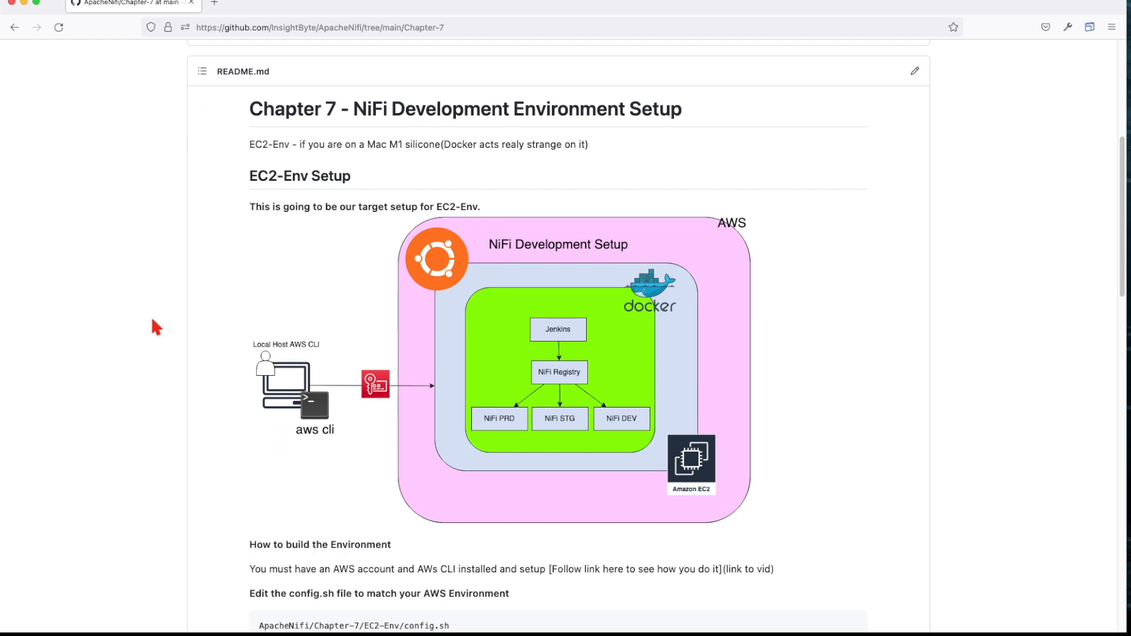
mouse_move(293, 194)
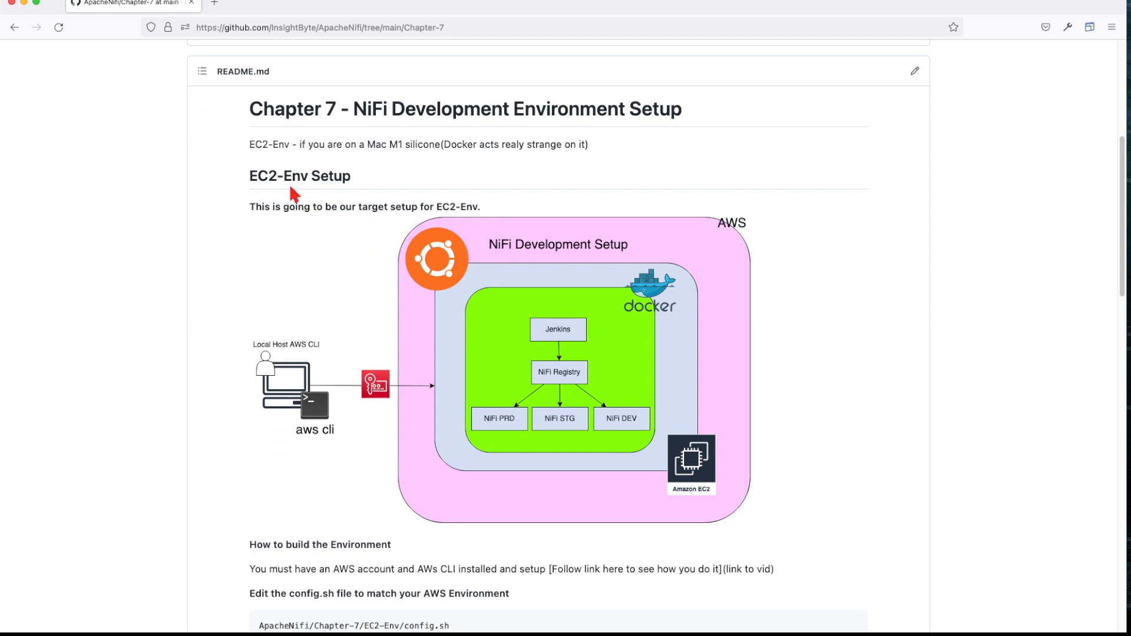
scroll(down, 3)
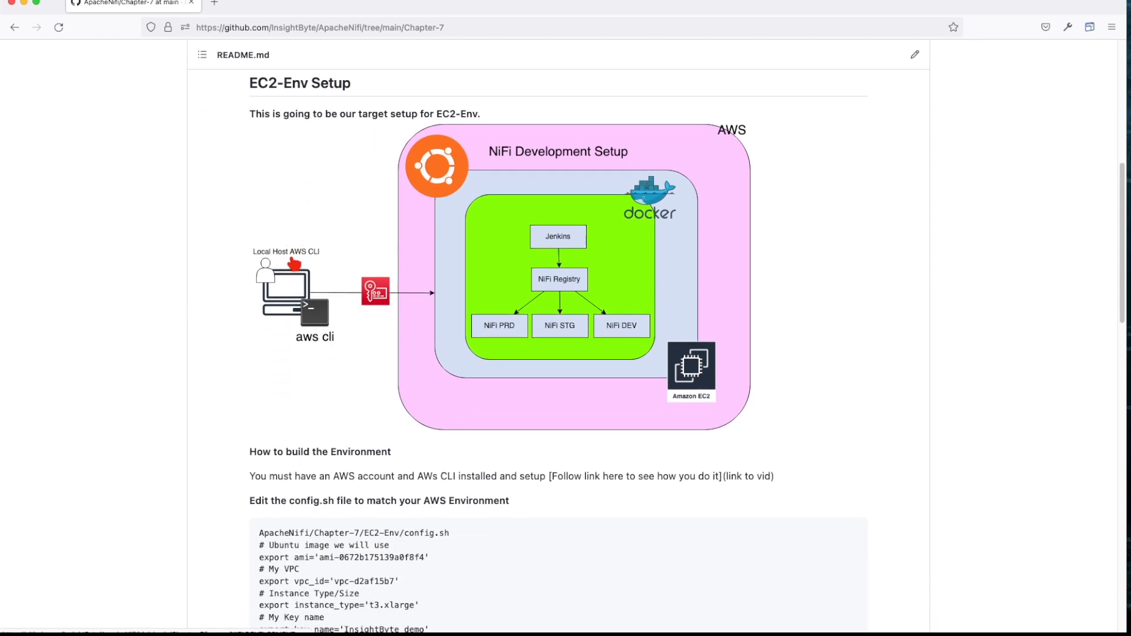
scroll(up, 3)
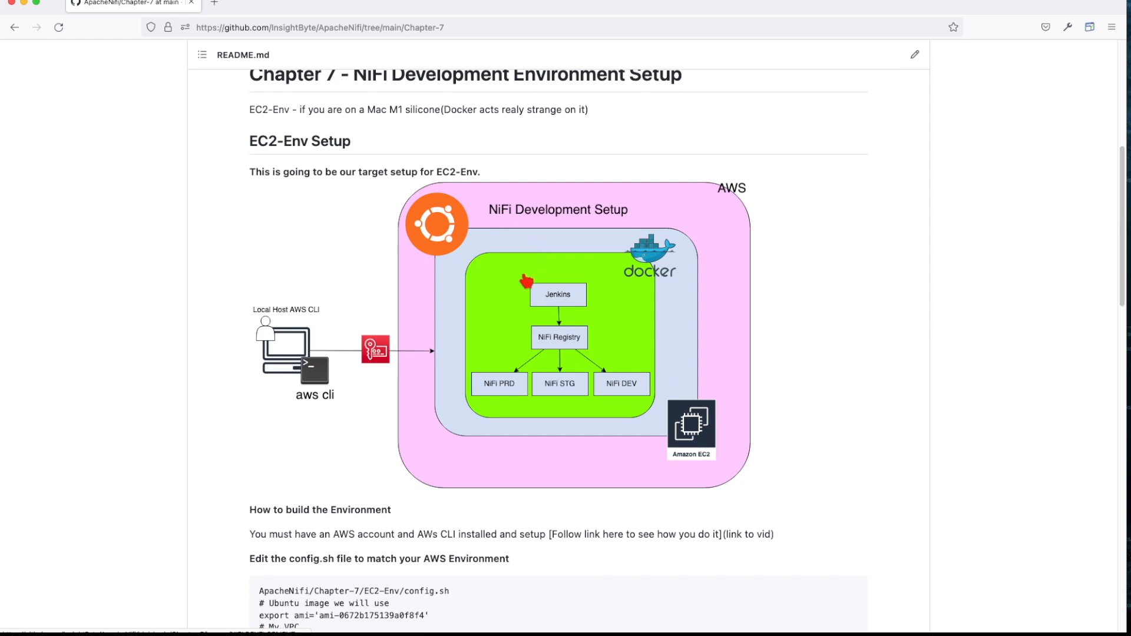
mouse_move(650, 274)
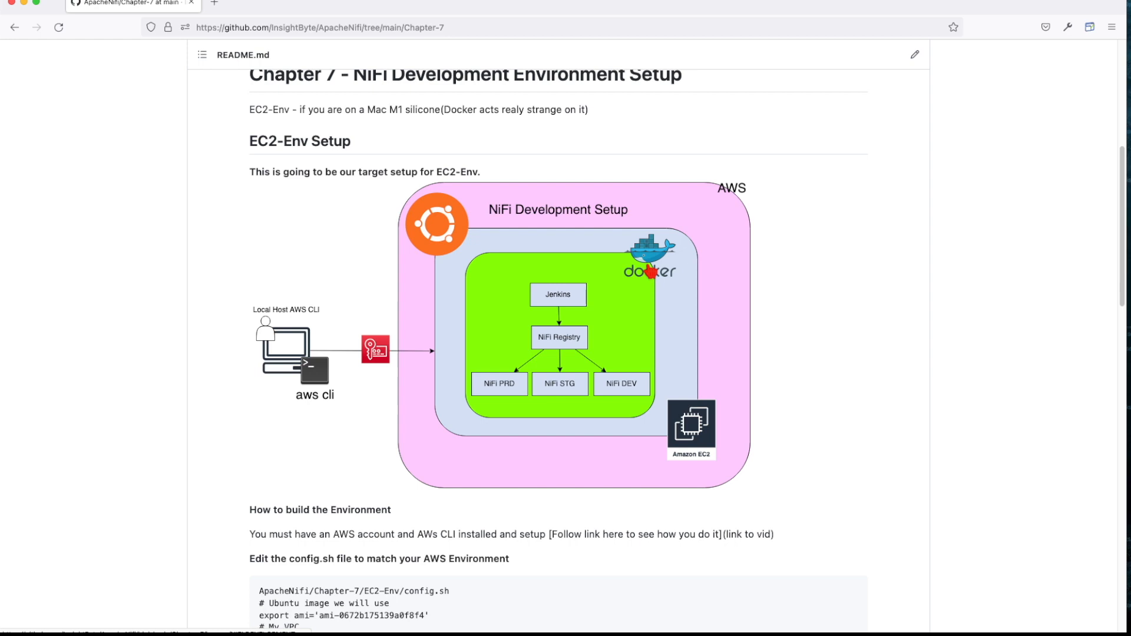
mouse_move(457, 263)
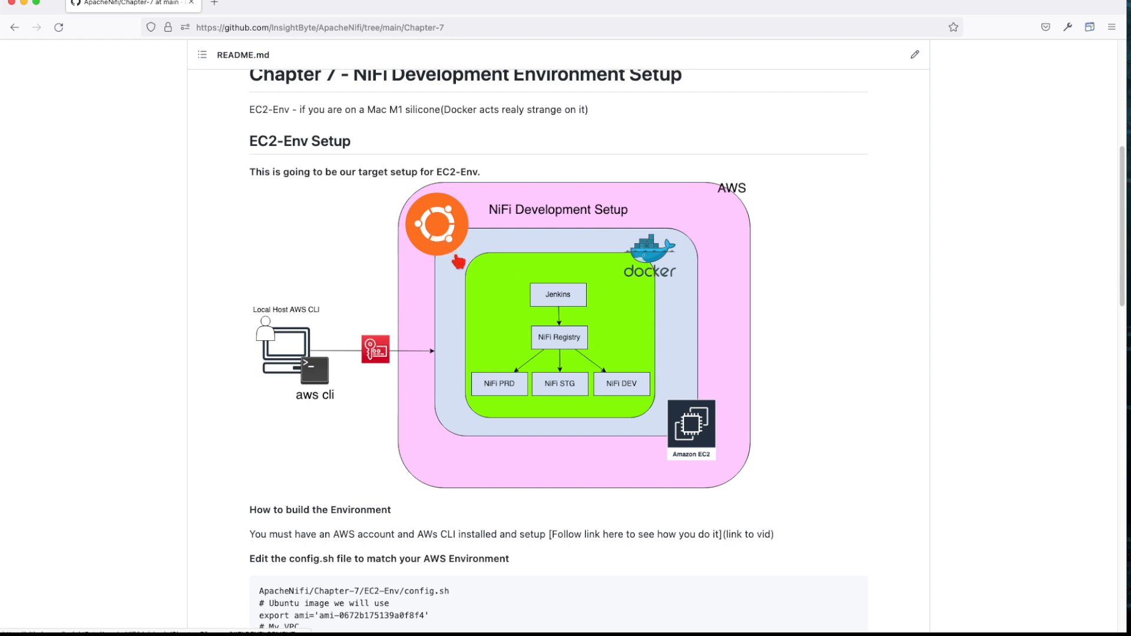
mouse_move(583, 341)
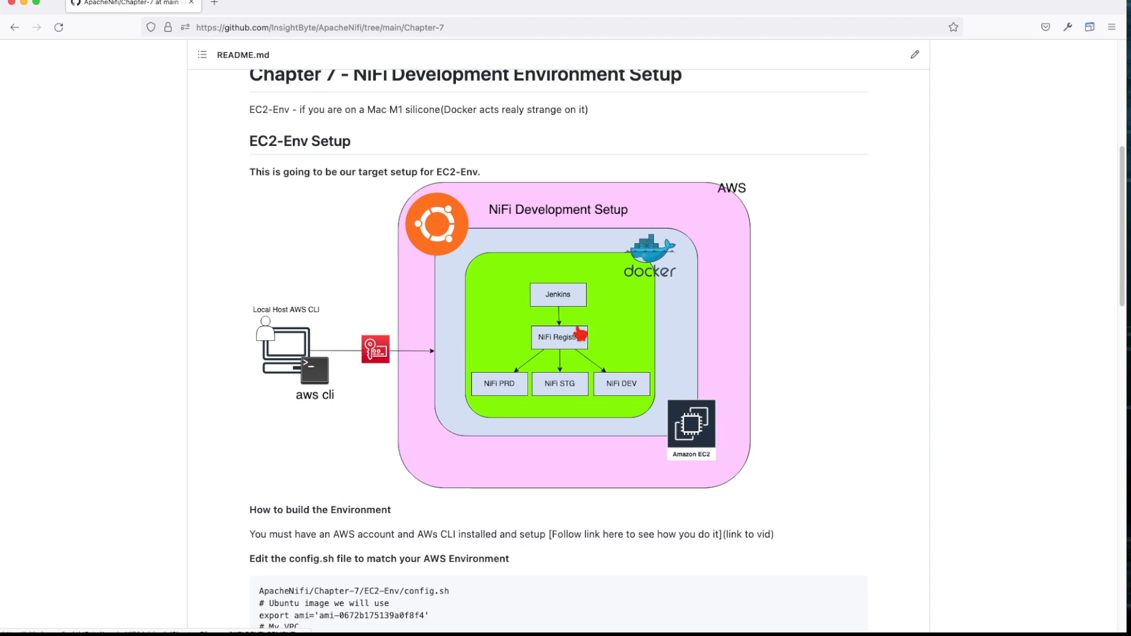
scroll(down, 3)
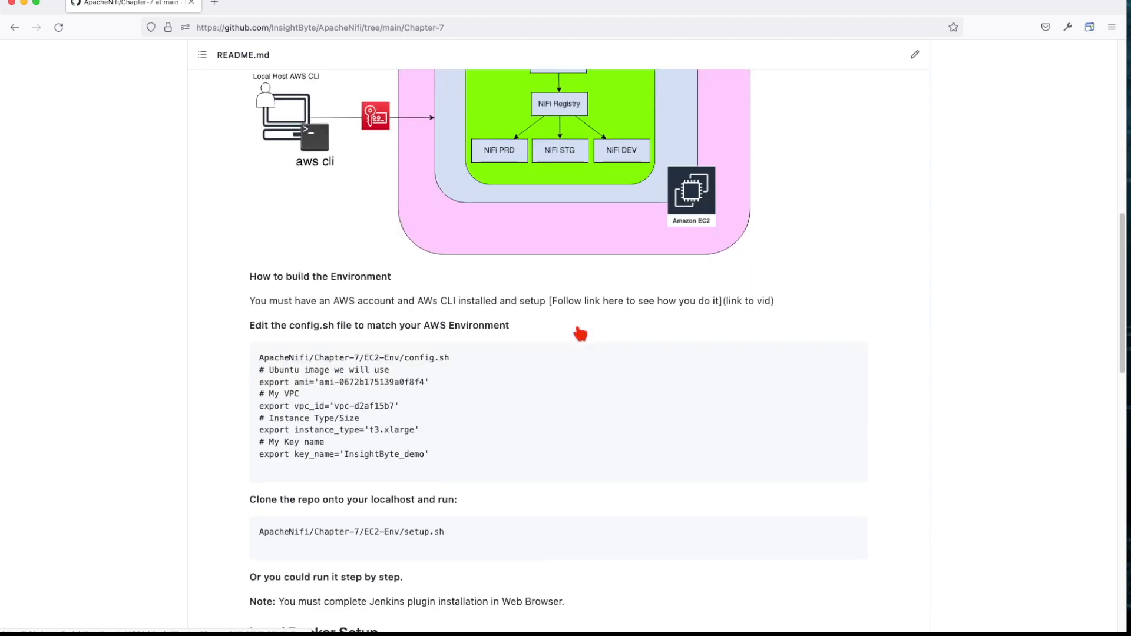
scroll(down, 3)
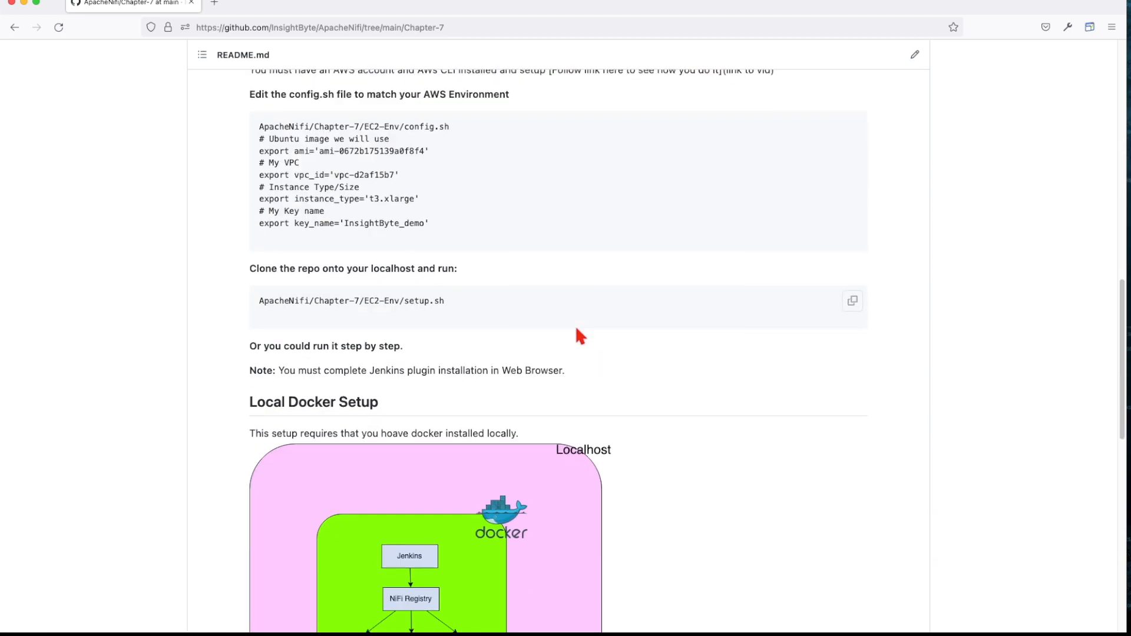
Step: Scroll to the Local Docker diagram and the Setup-Local-Docker.sh script creating Jenkins, Registry and NiFi containers
scroll(down, 3)
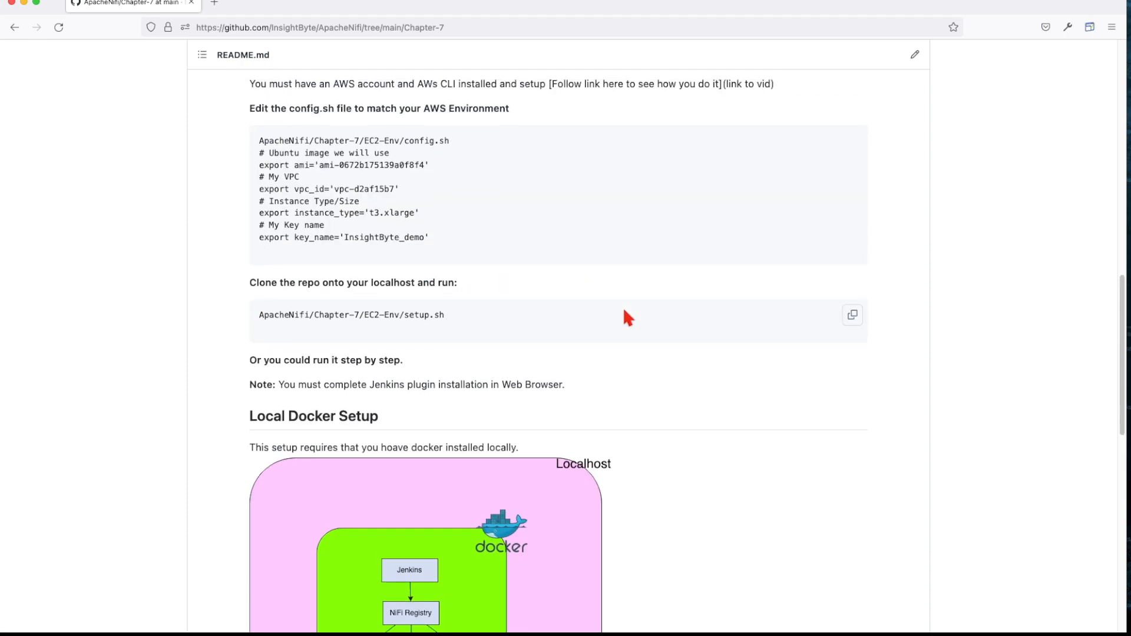
scroll(up, 3)
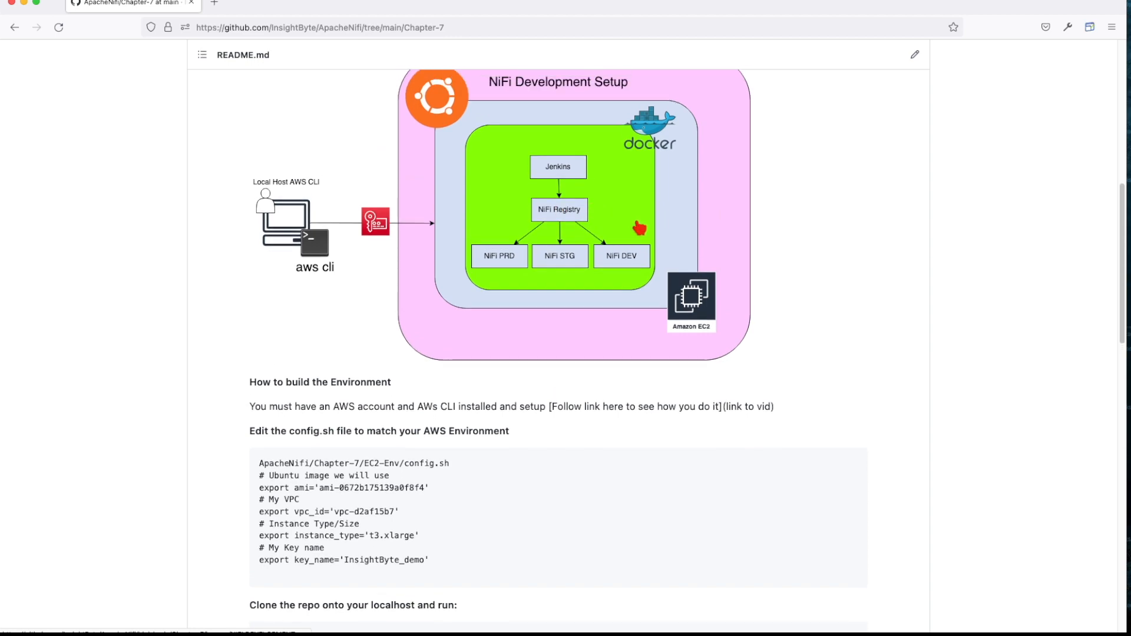
scroll(down, 3)
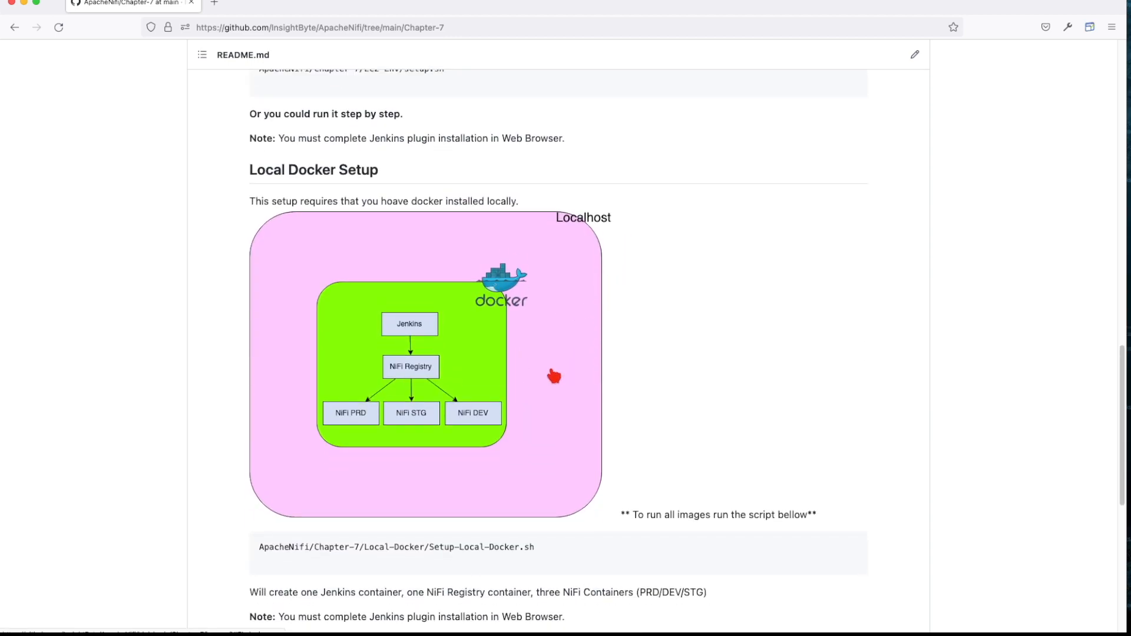
mouse_move(499, 375)
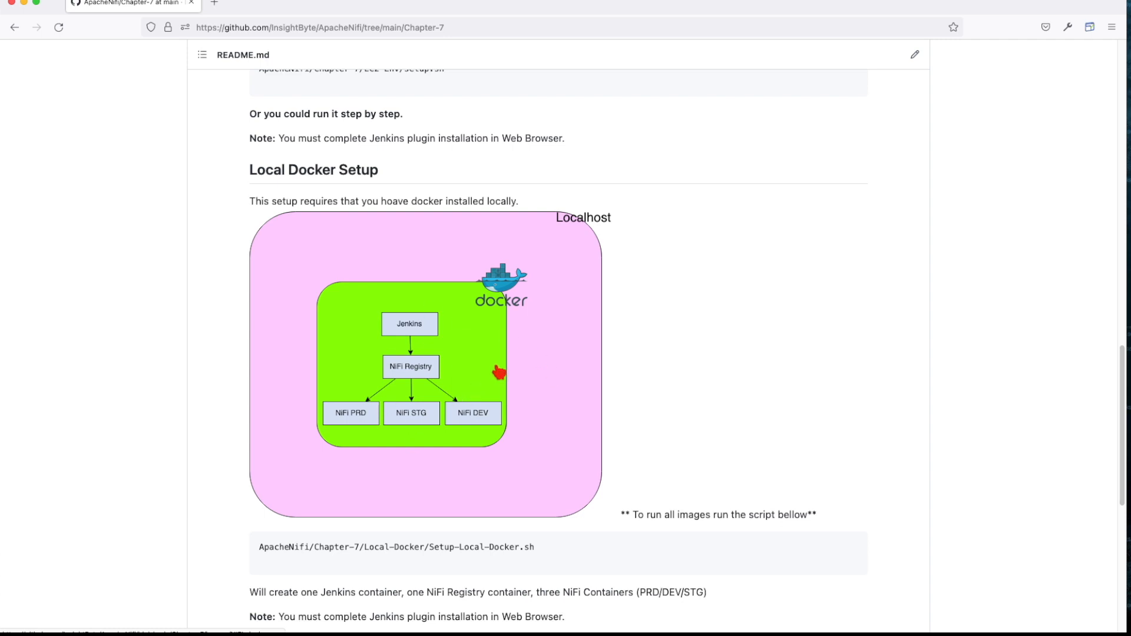
mouse_move(496, 368)
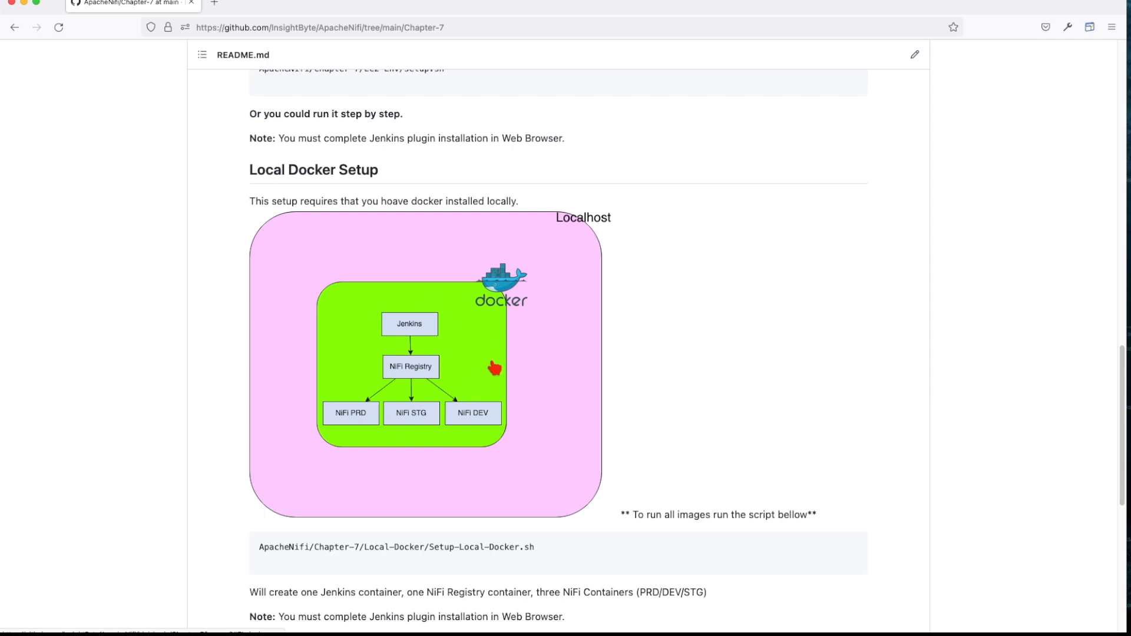
Step: Scroll to the /opt NiFi directory diagram and the Setup-Local.sh install script
scroll(down, 3)
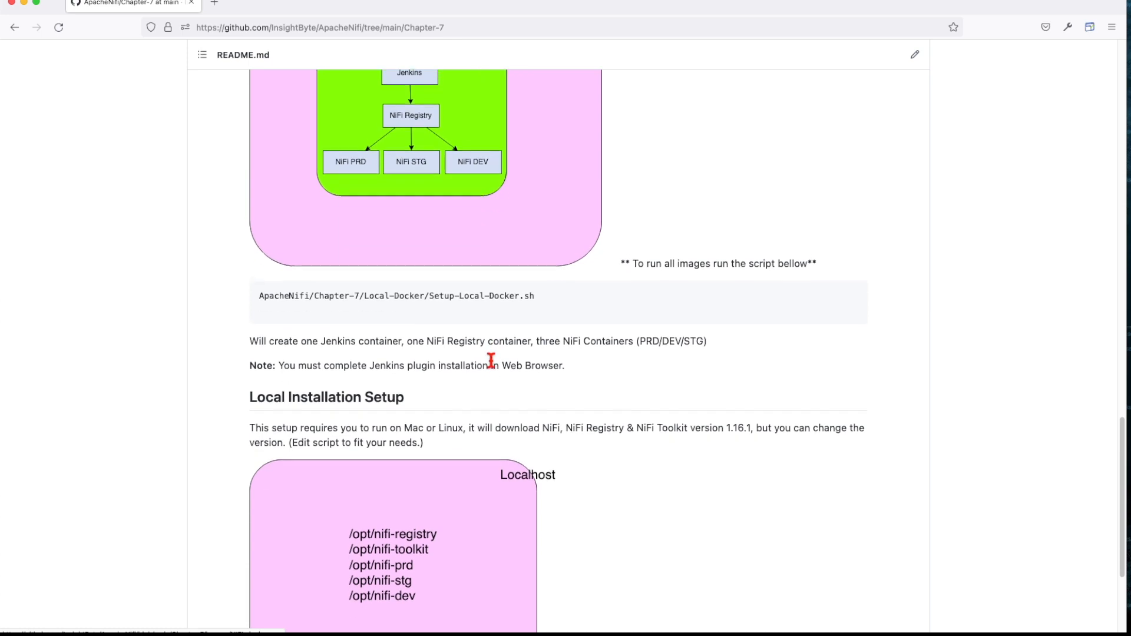
scroll(down, 3)
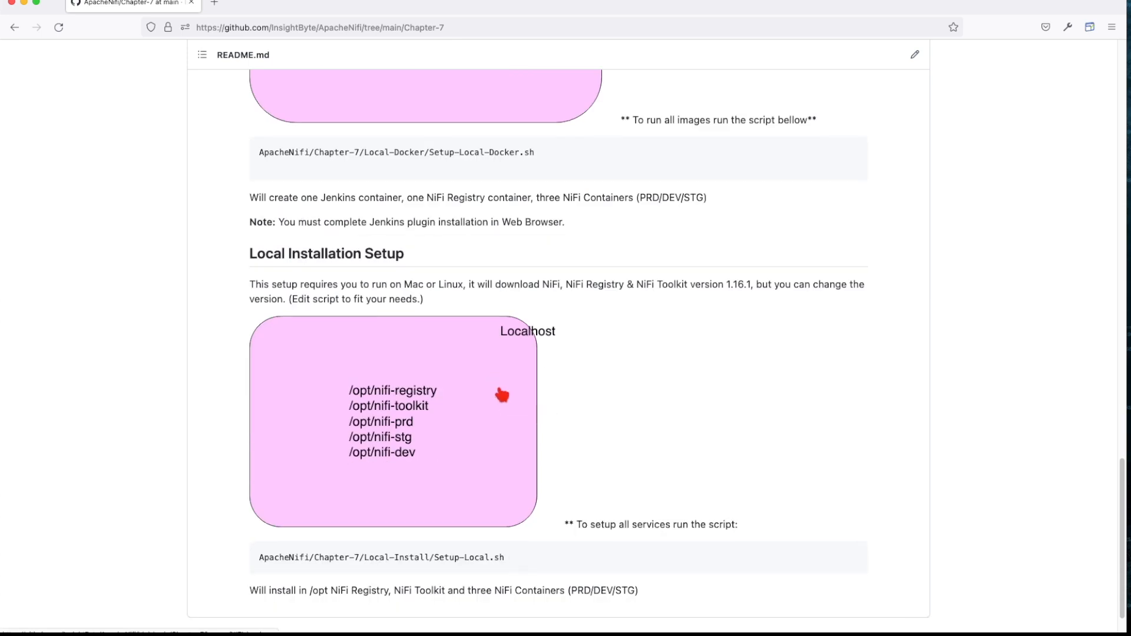
mouse_move(425, 407)
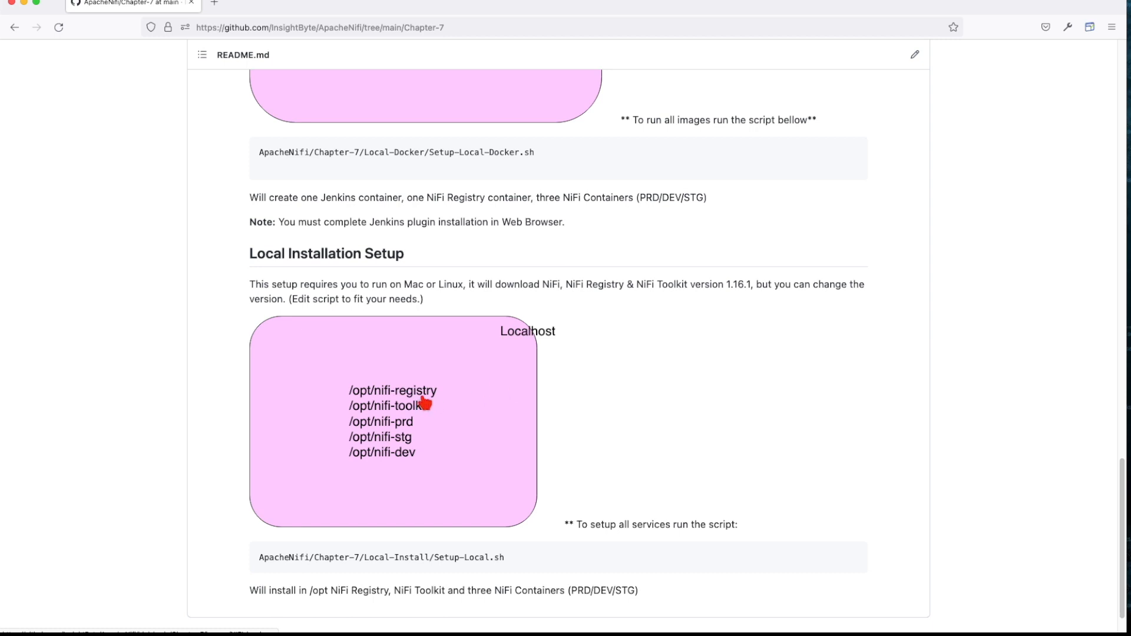
mouse_move(357, 451)
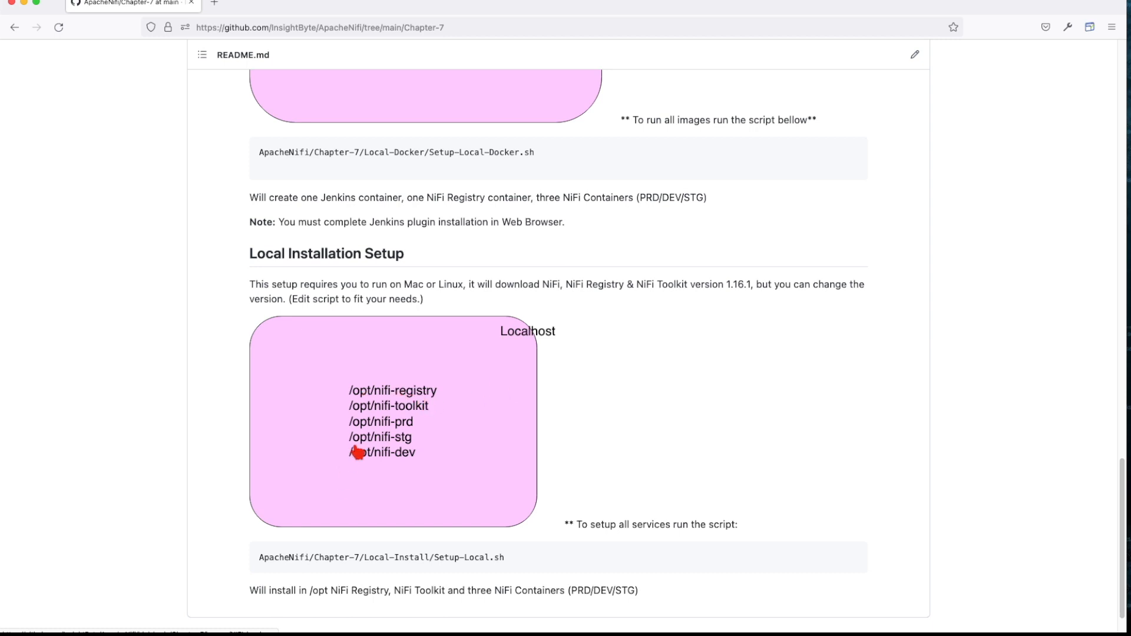
mouse_move(413, 416)
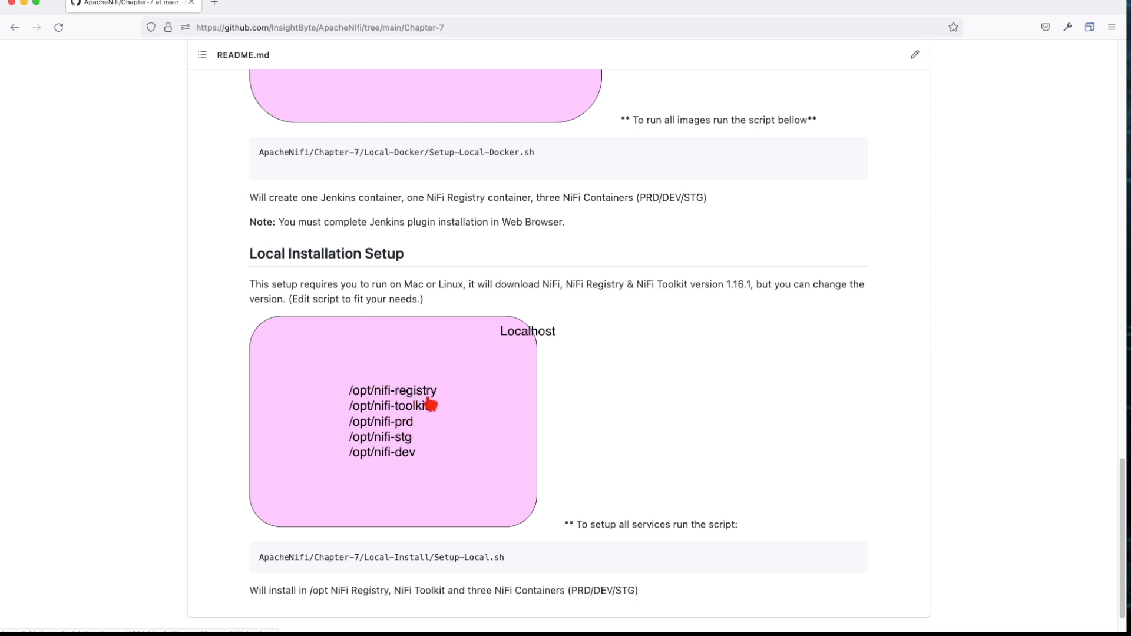
mouse_move(403, 414)
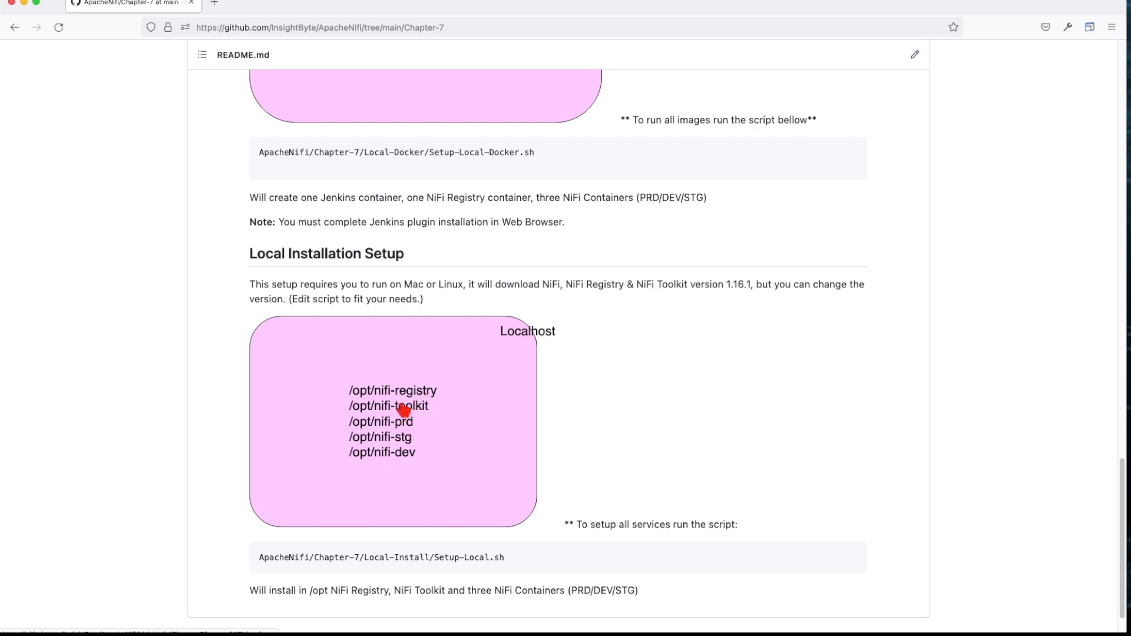
mouse_move(399, 429)
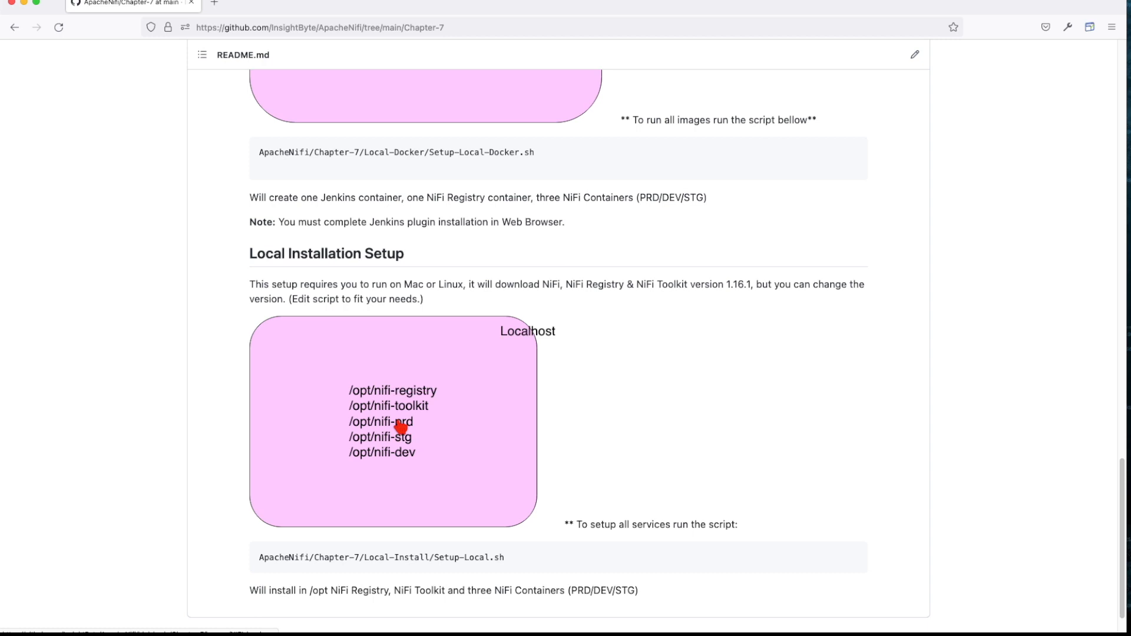
mouse_move(393, 467)
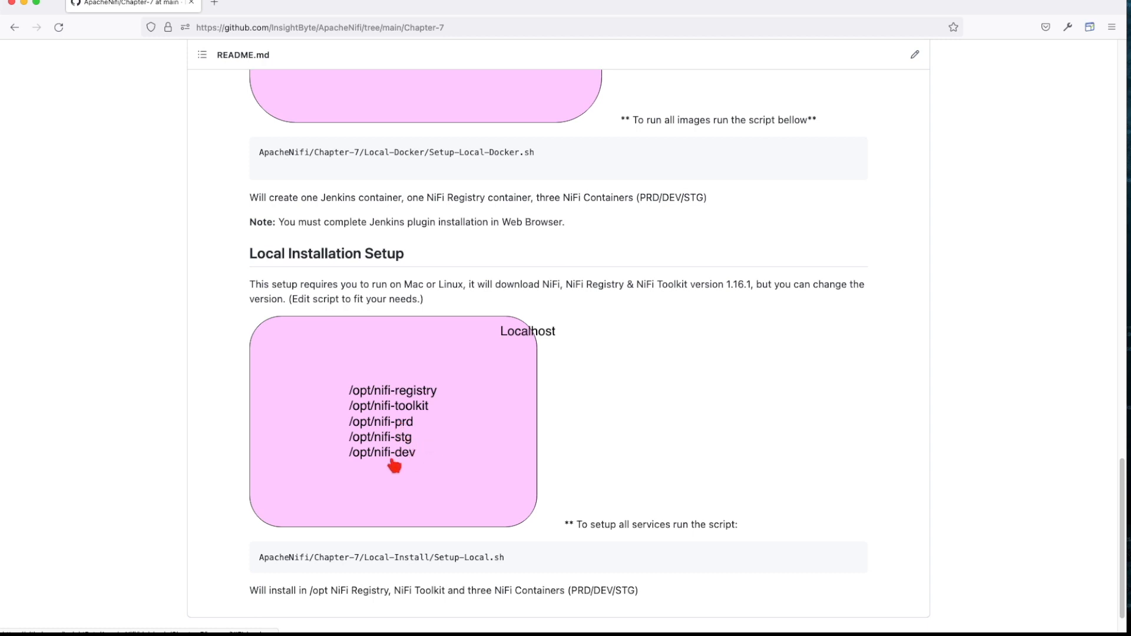